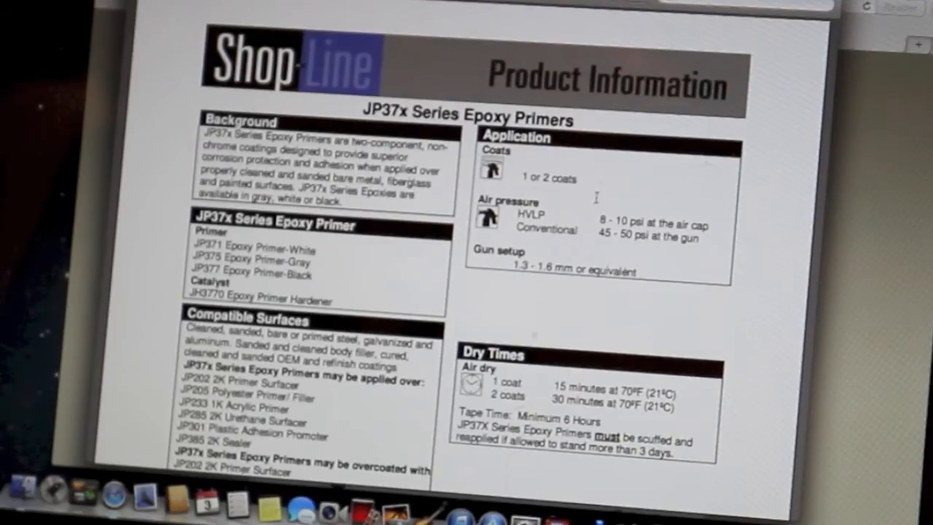
scroll("down", 3)
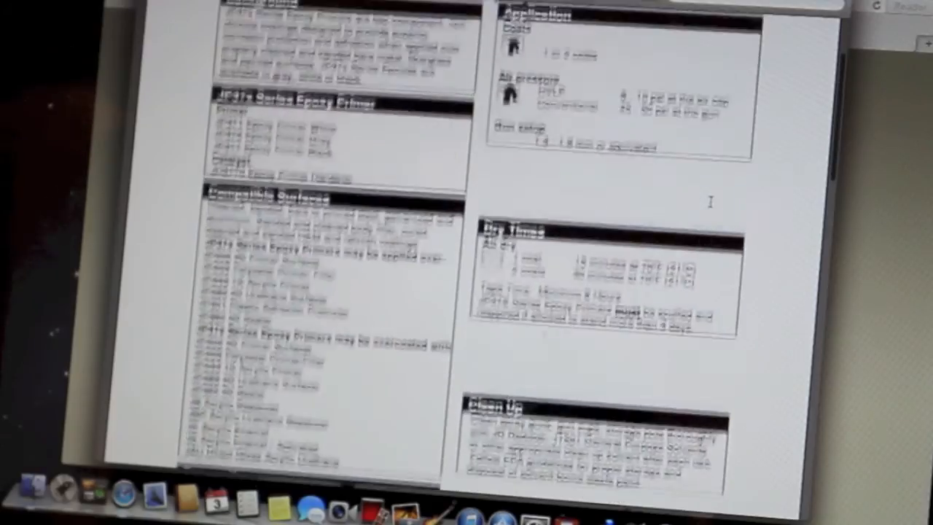
scroll("down", 3)
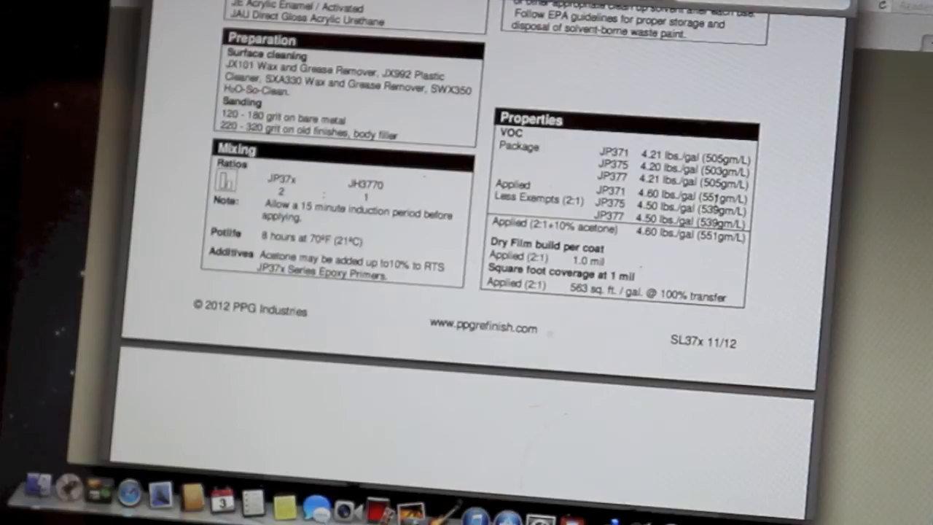
scroll("up", 3)
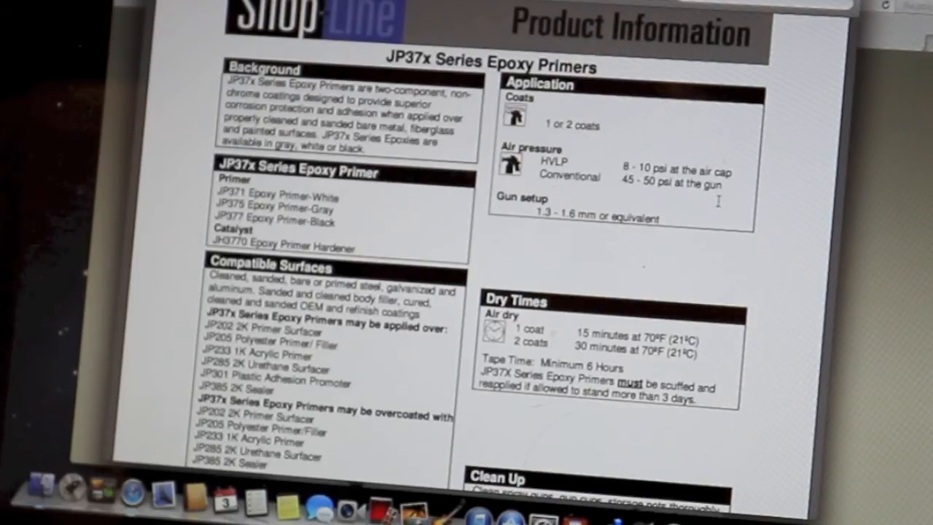
scroll("down", 3)
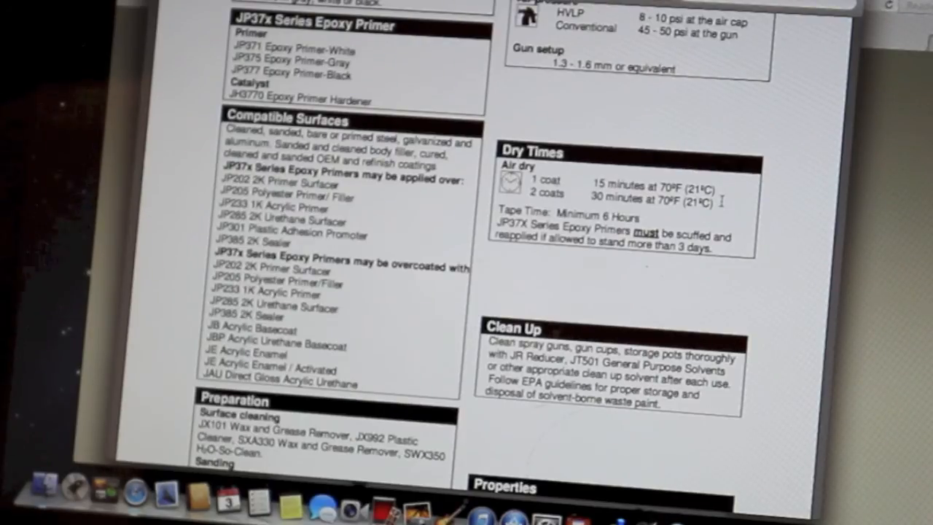
scroll("down", 3)
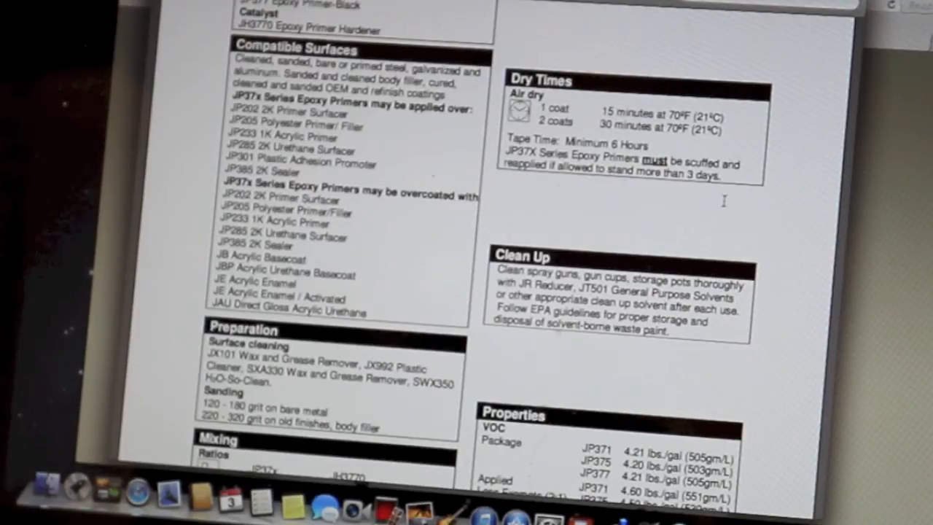
scroll("down", 3)
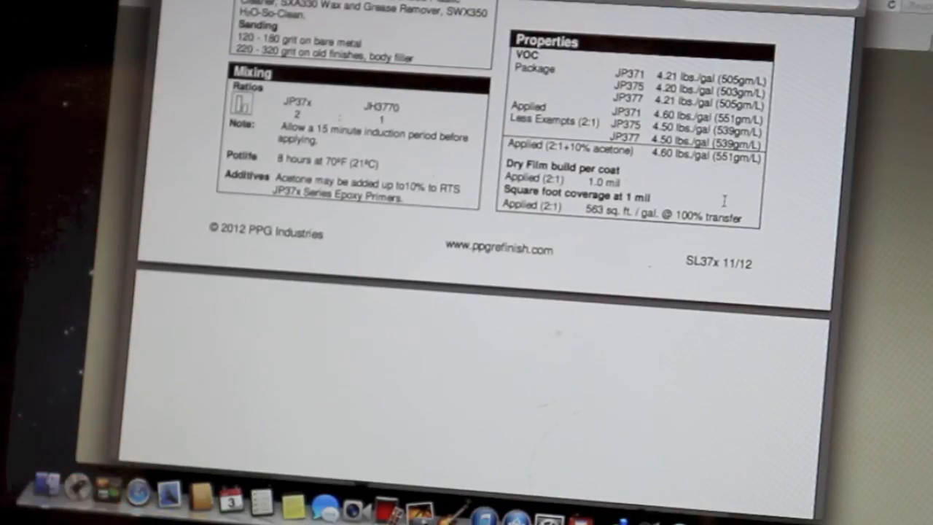
scroll("up", 3)
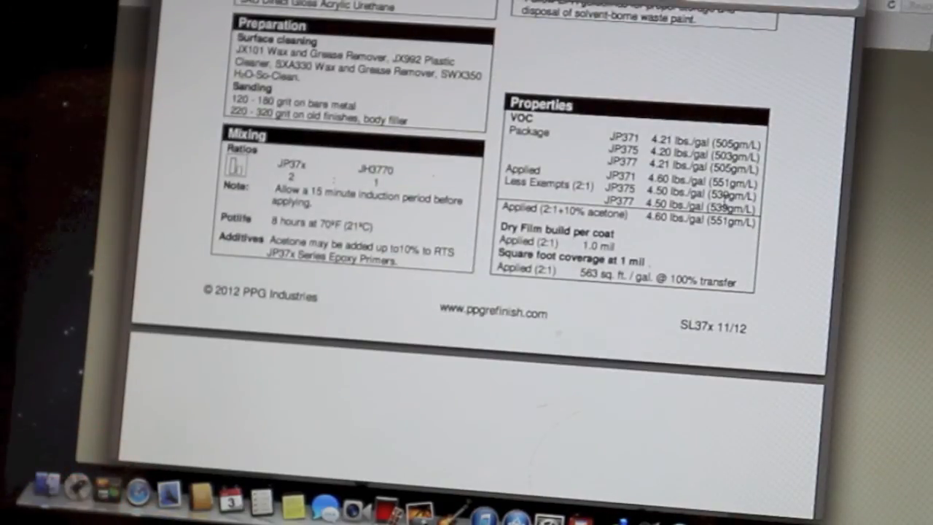
scroll("up", 3)
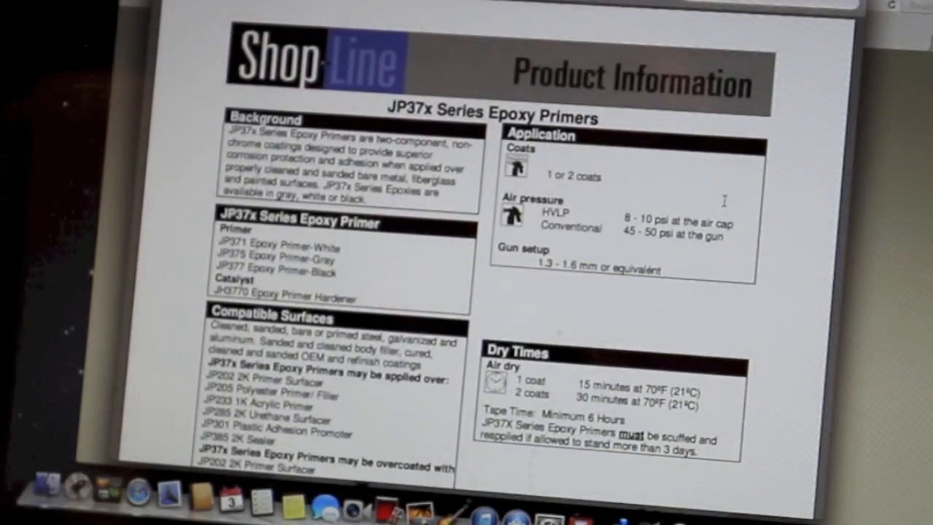